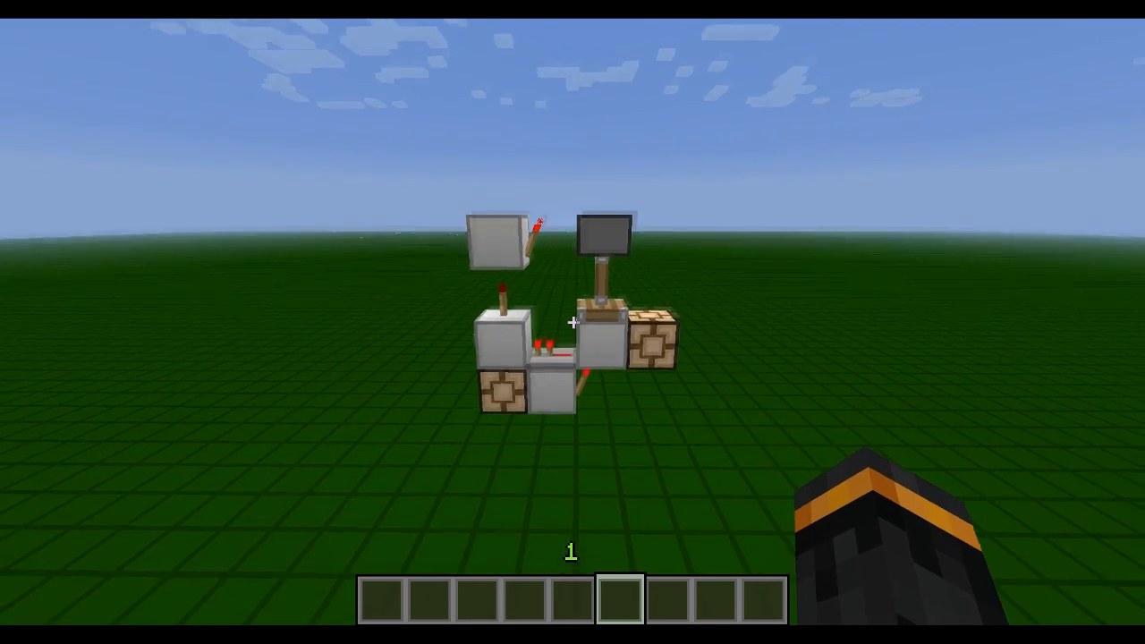
{"action": "mouse_move", "coordinate": [572, 322]}
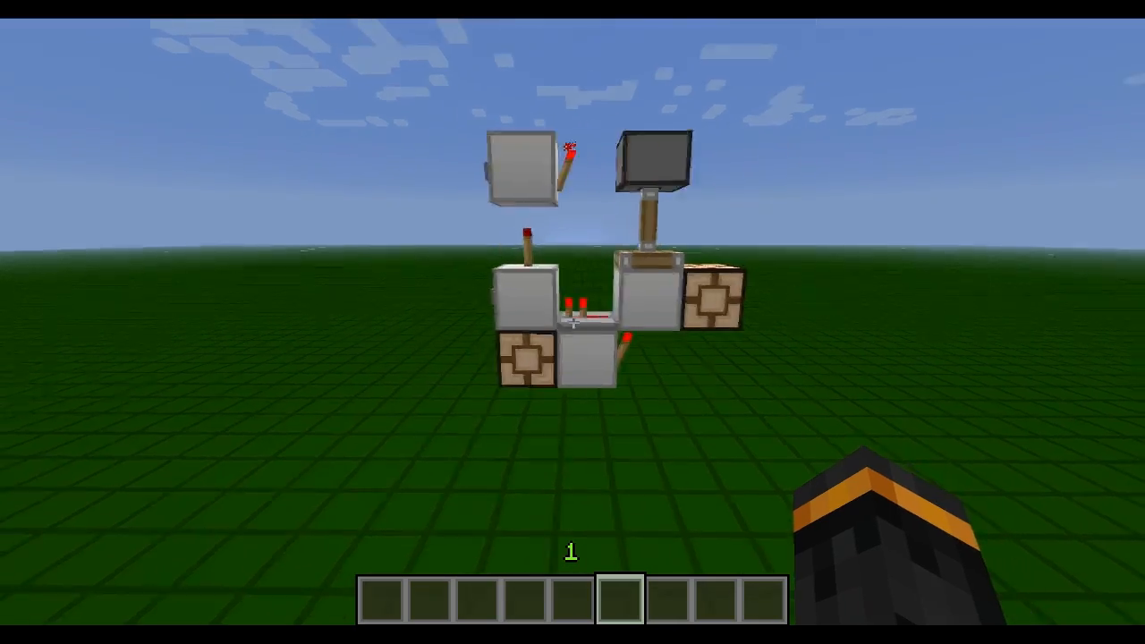
{"action": "mouse_move", "coordinate": [573, 322]}
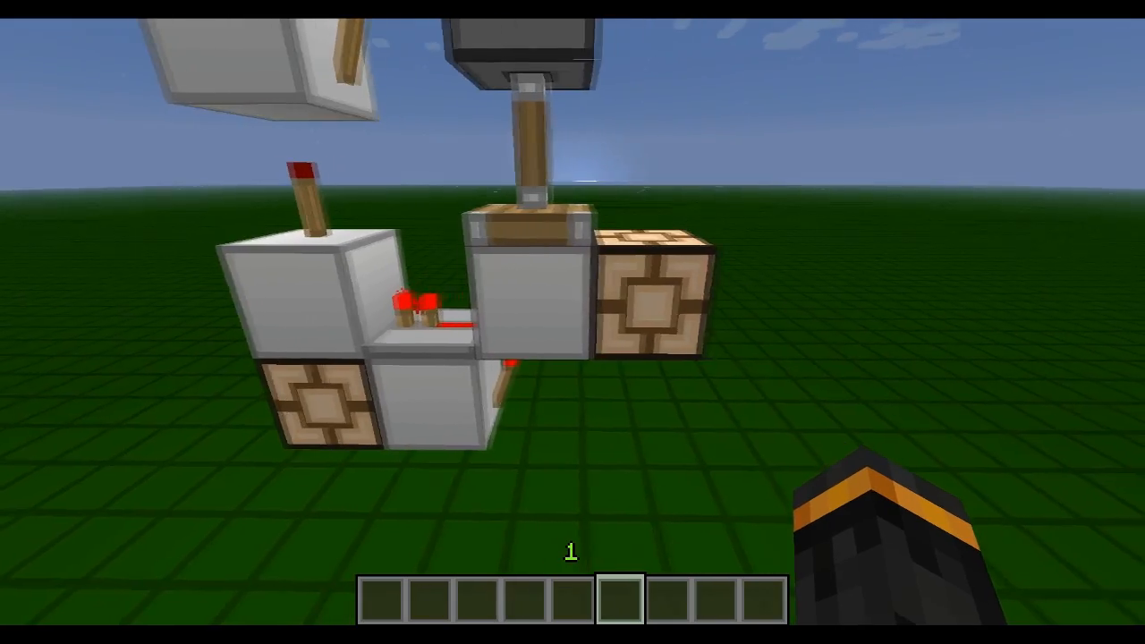
{"action": "mouse_move", "coordinate": [573, 322]}
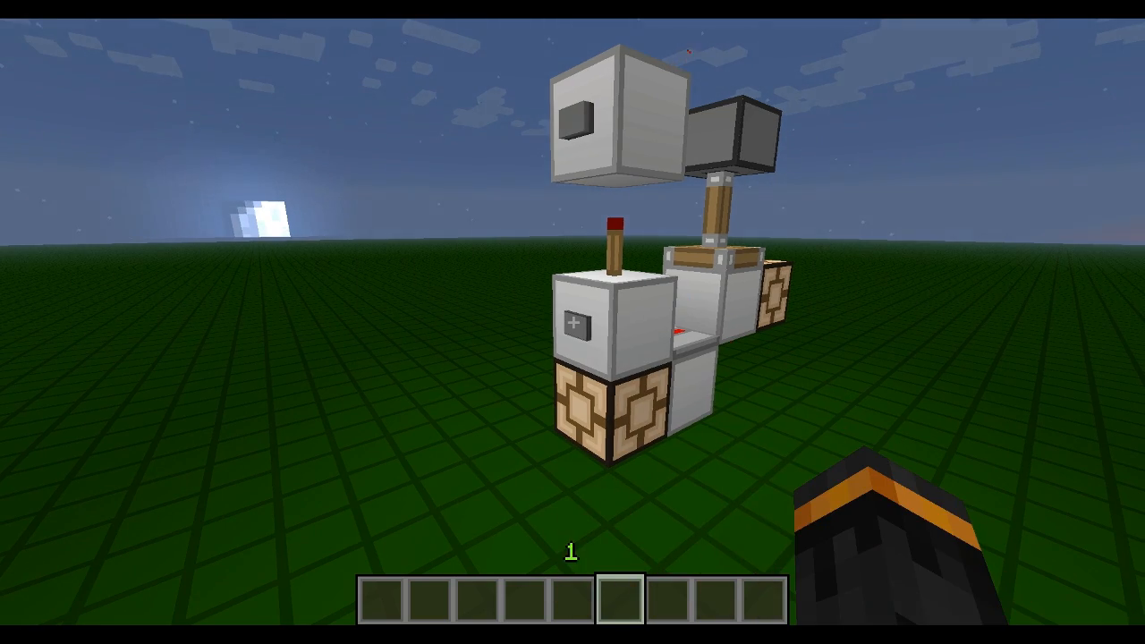
{"action": "mouse_move", "coordinate": [572, 322]}
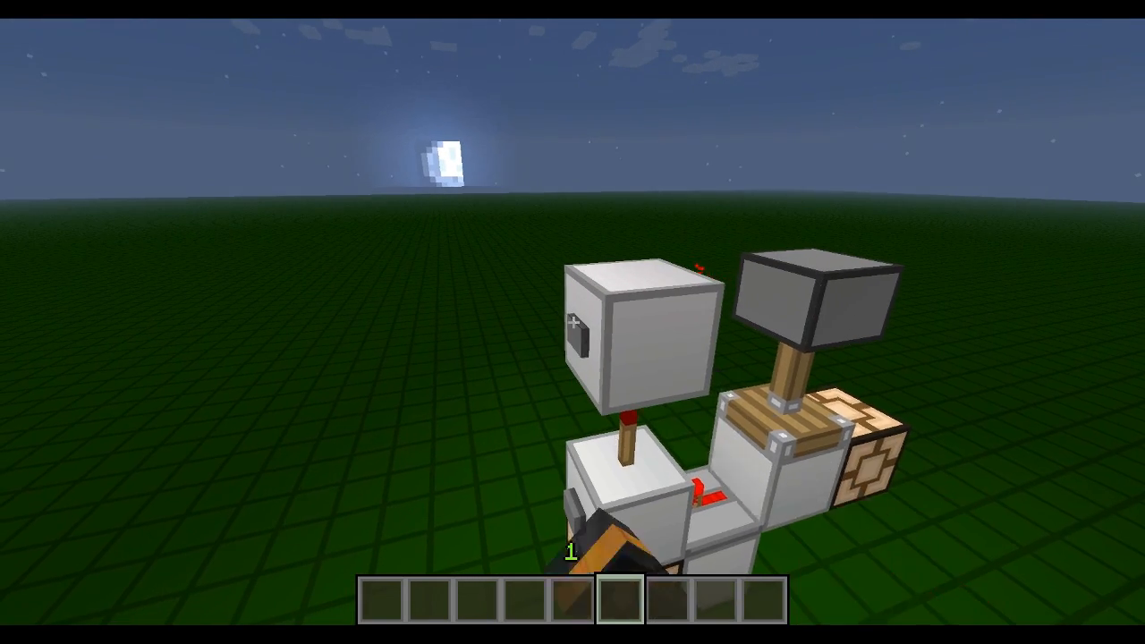
{"action": "mouse_move", "coordinate": [572, 322]}
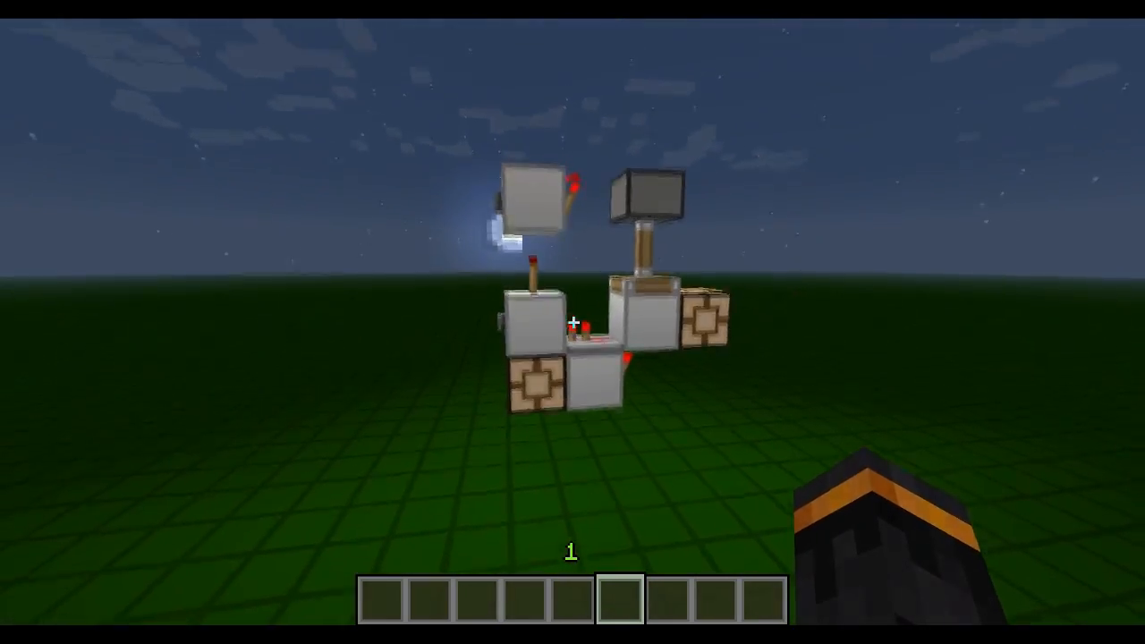
{"action": "mouse_move", "coordinate": [572, 322]}
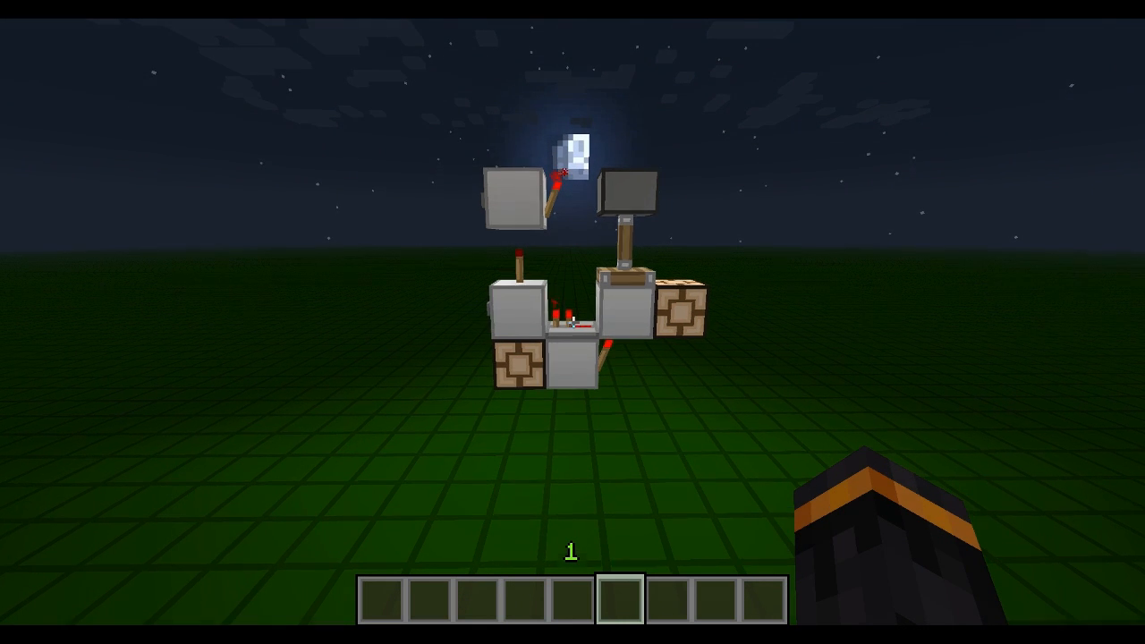
{"action": "mouse_move", "coordinate": [573, 322]}
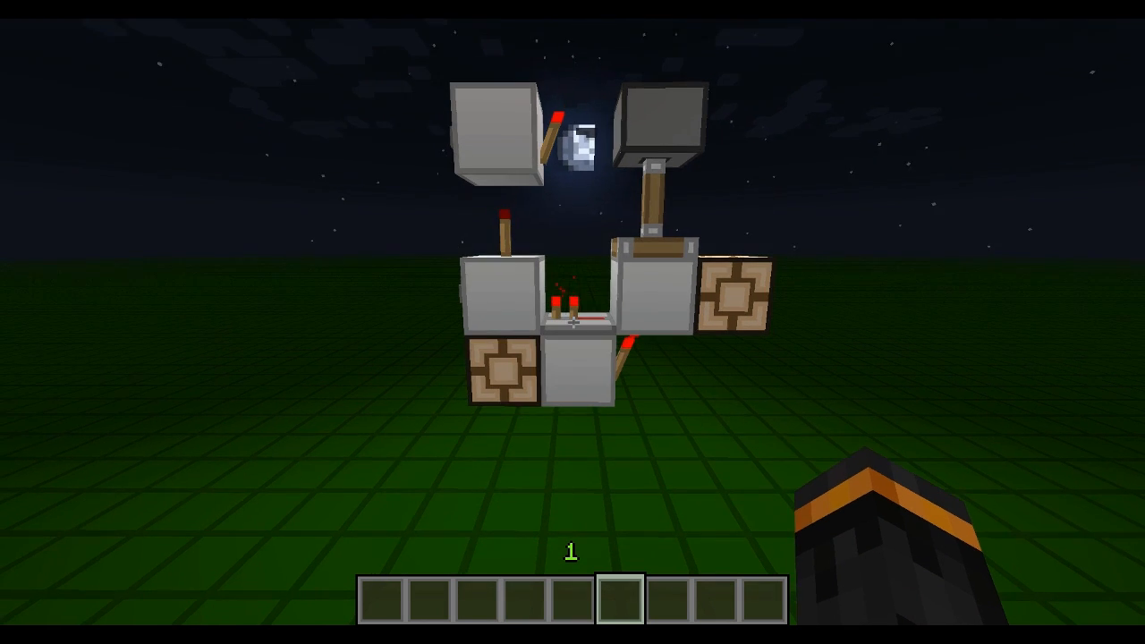
{"action": "mouse_move", "coordinate": [573, 322]}
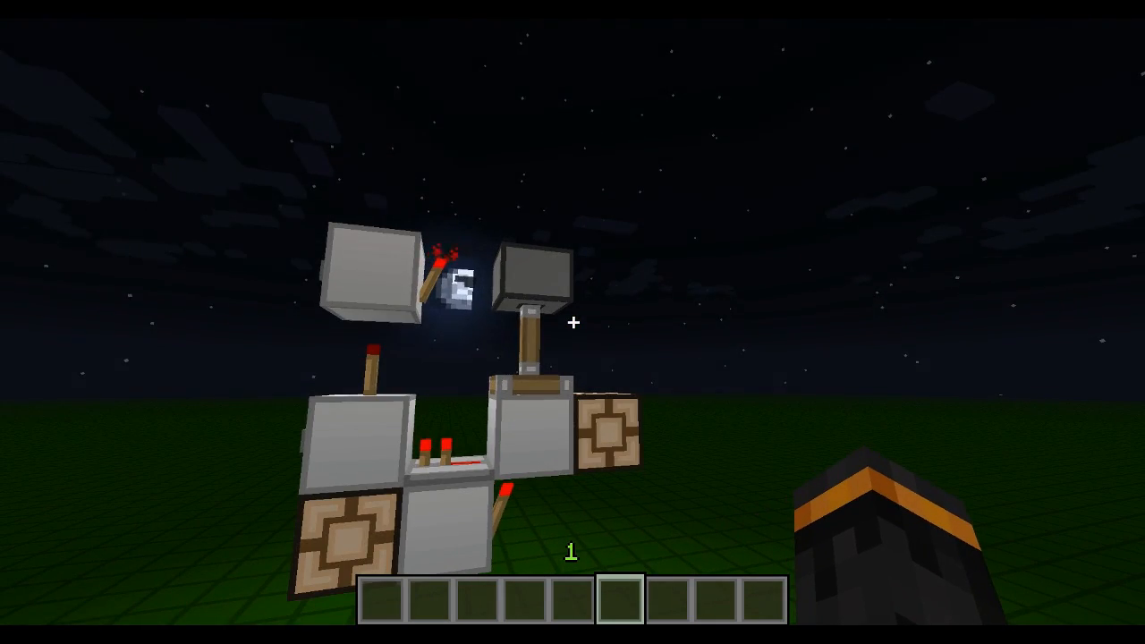